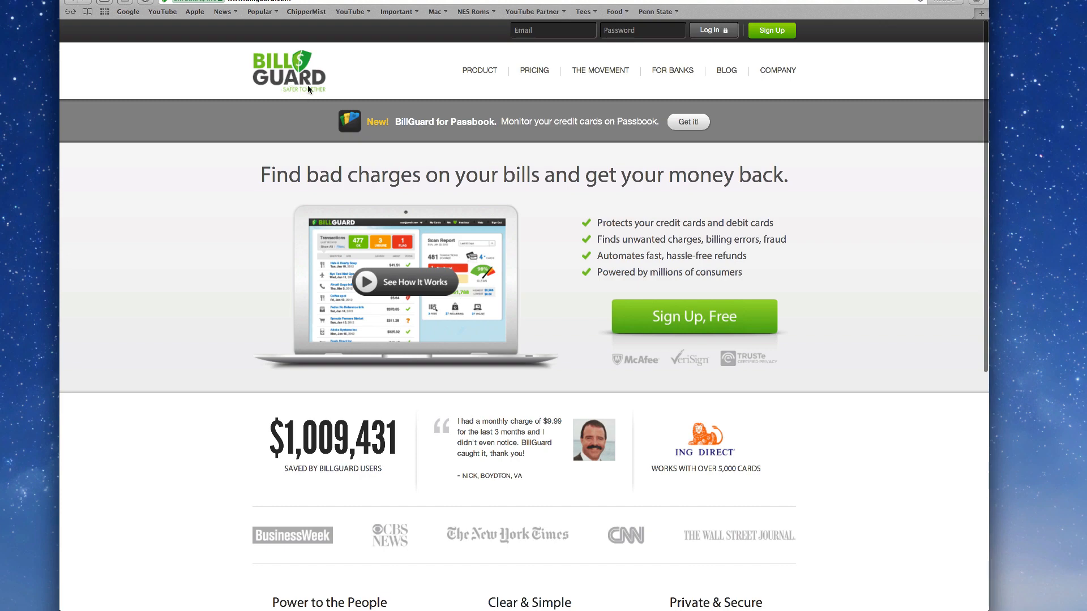
- Log in to BillGuard and expand the Scan Report's list of two monitored PNC Bank cards
scroll("down", 3)
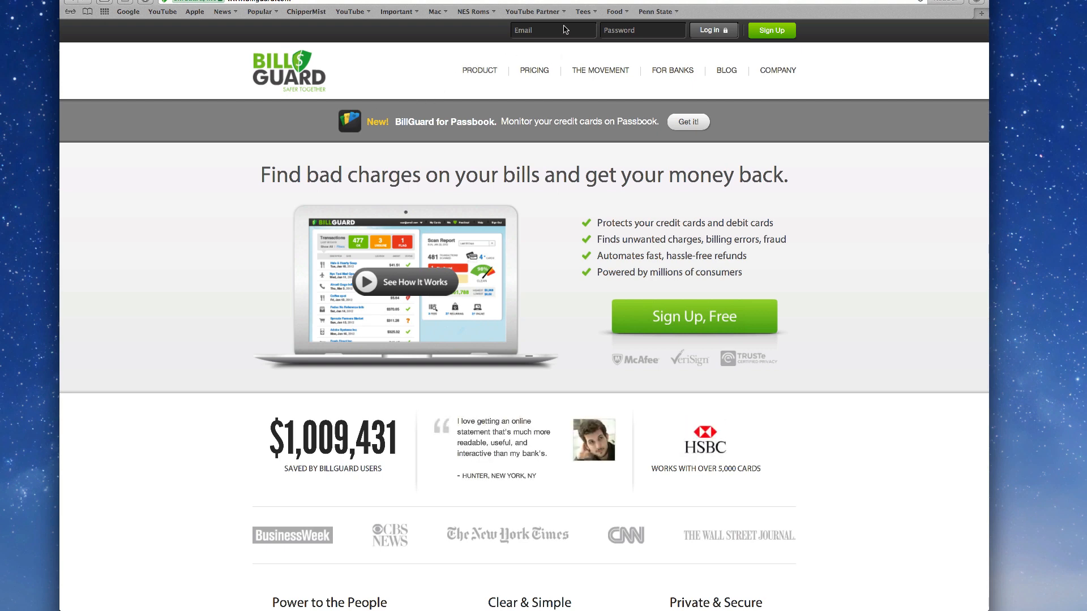
left_click(693, 317)
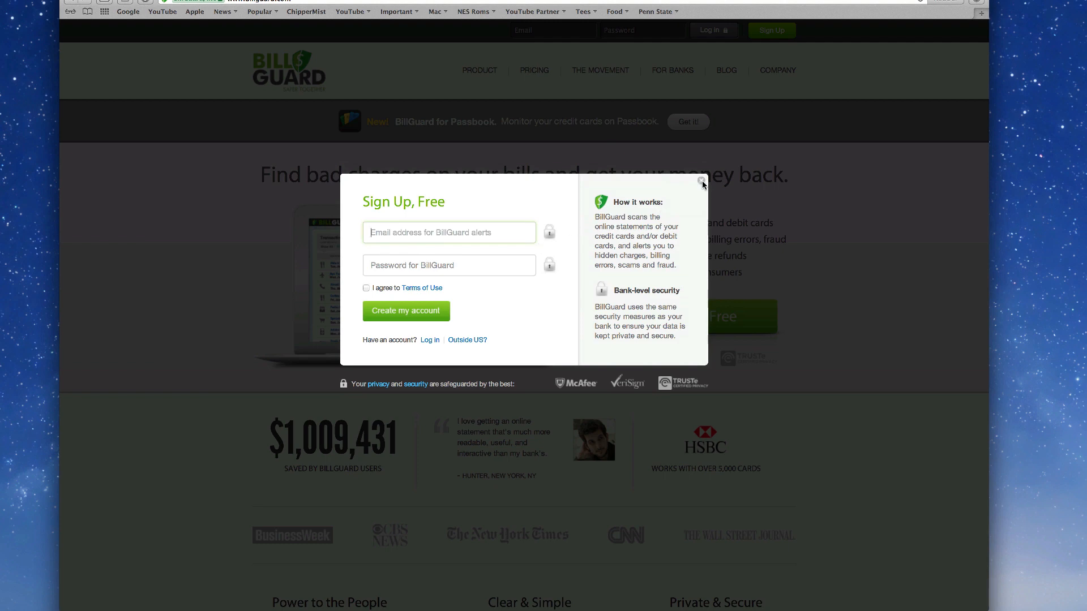
left_click(700, 181)
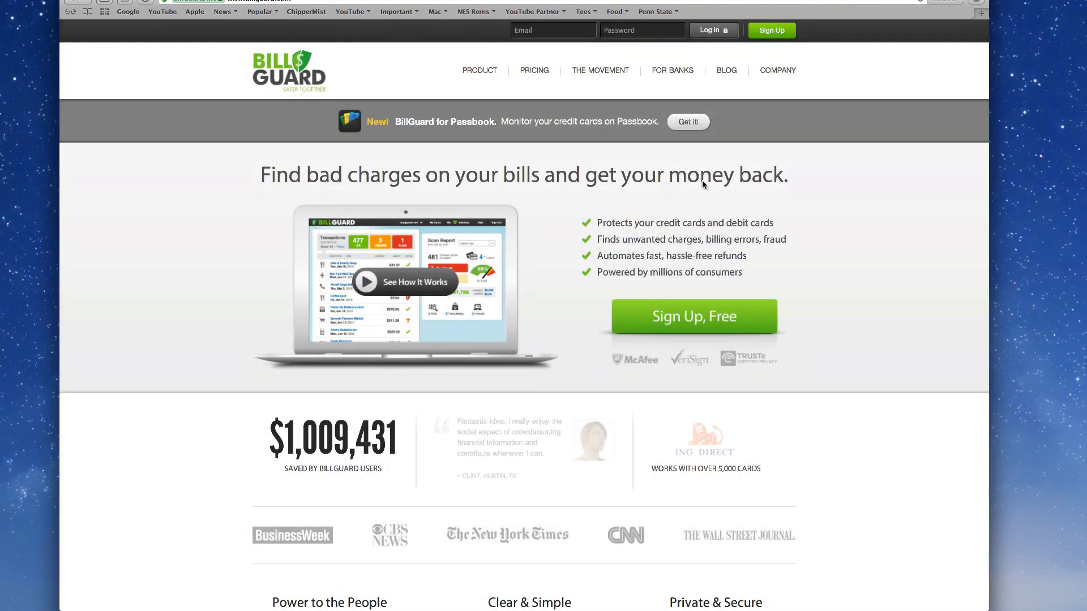
left_click(708, 29)
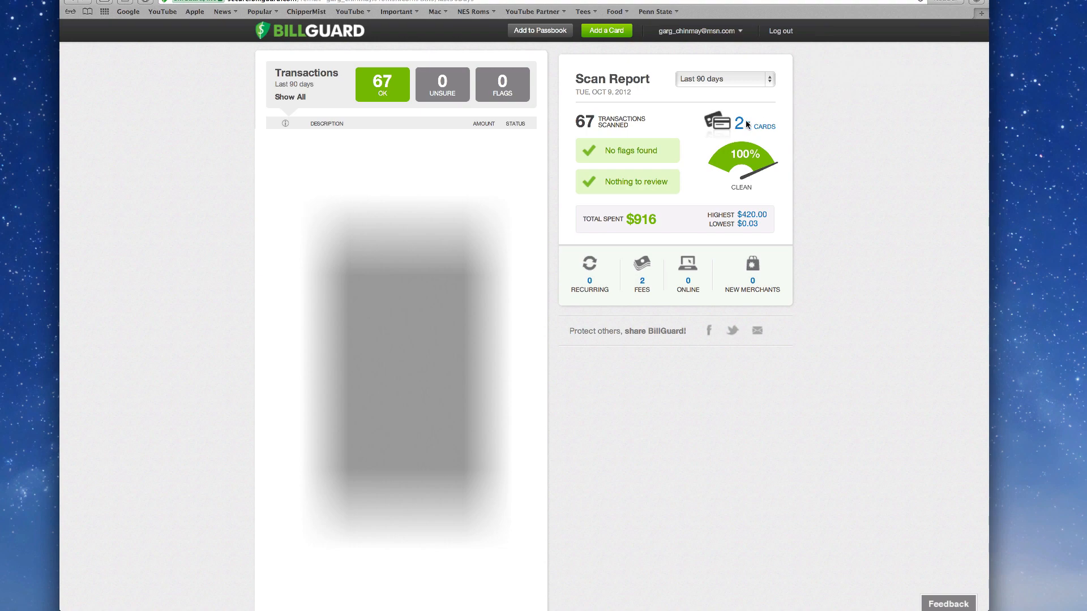
left_click(738, 127)
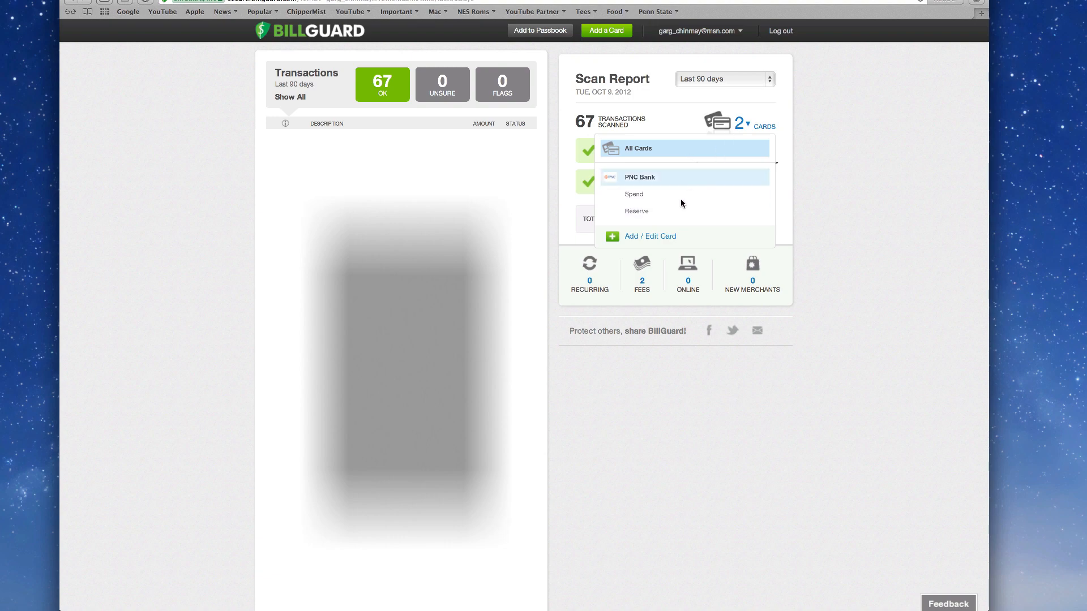
mouse_move(700, 172)
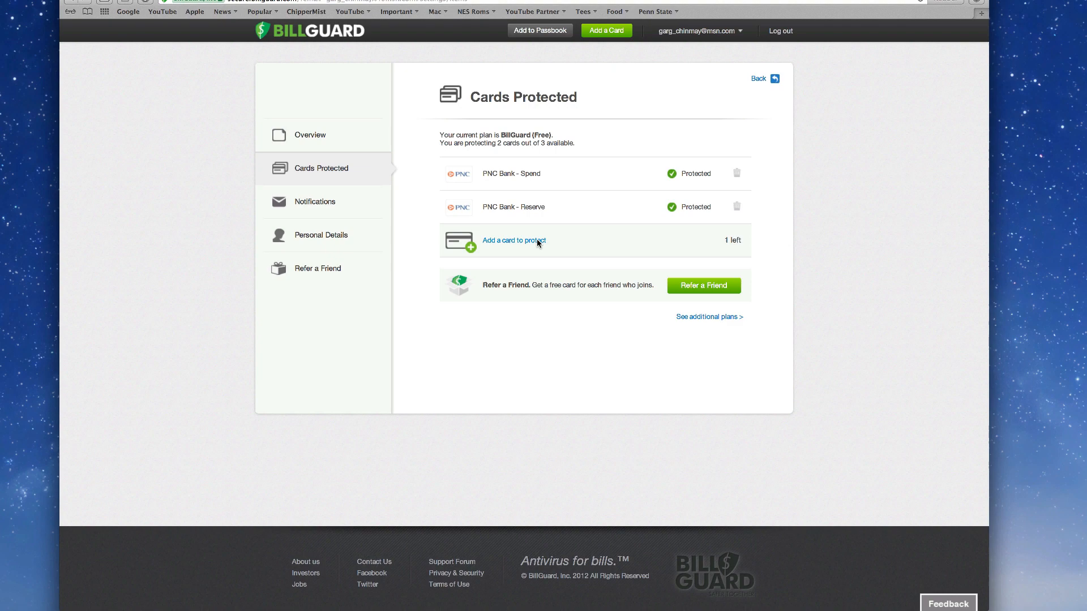
- Protect the existing Growth card ending in 4252 as the third card, reaching 3 of 3
left_click(514, 240)
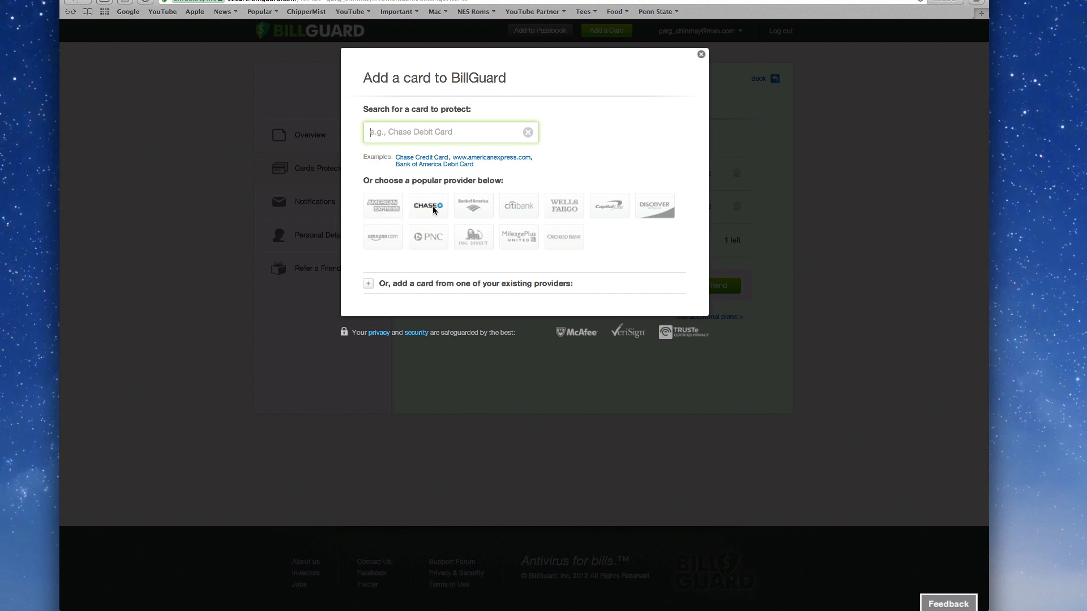
mouse_move(543, 213)
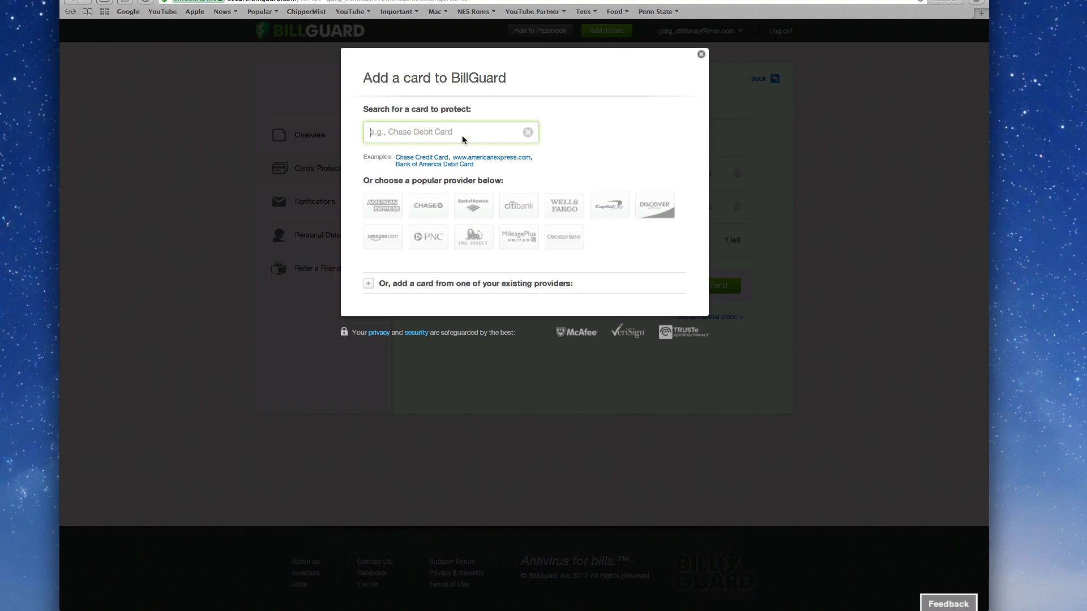
mouse_move(498, 142)
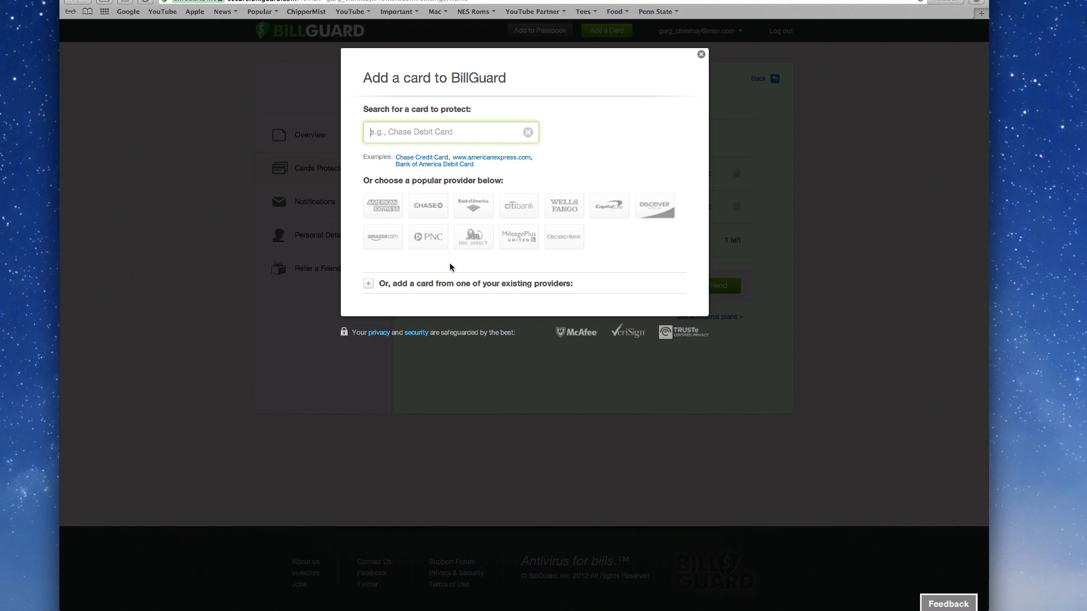
left_click(368, 283)
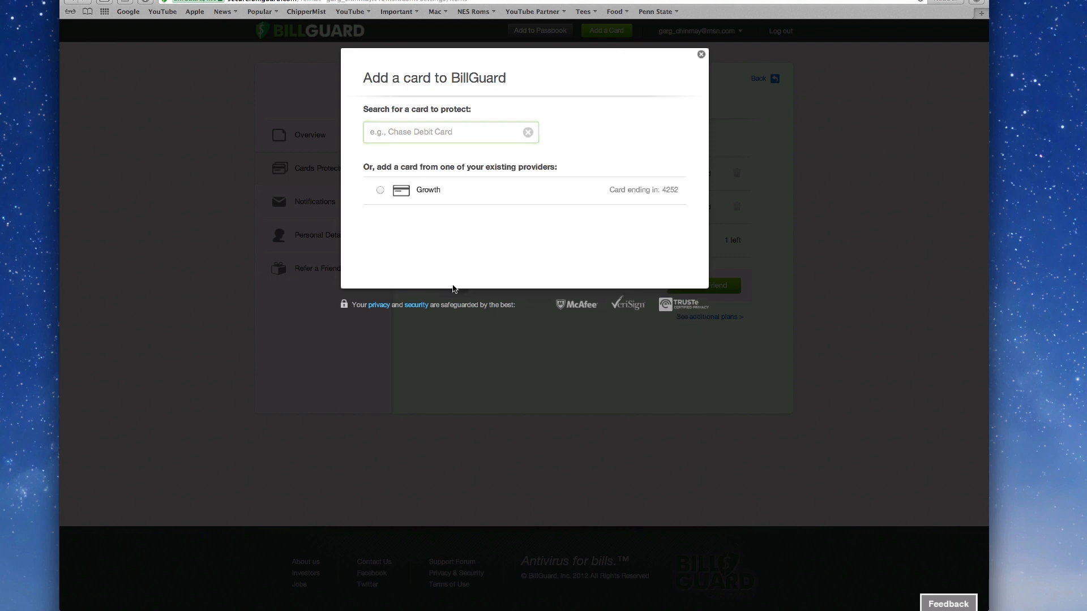
left_click(381, 190)
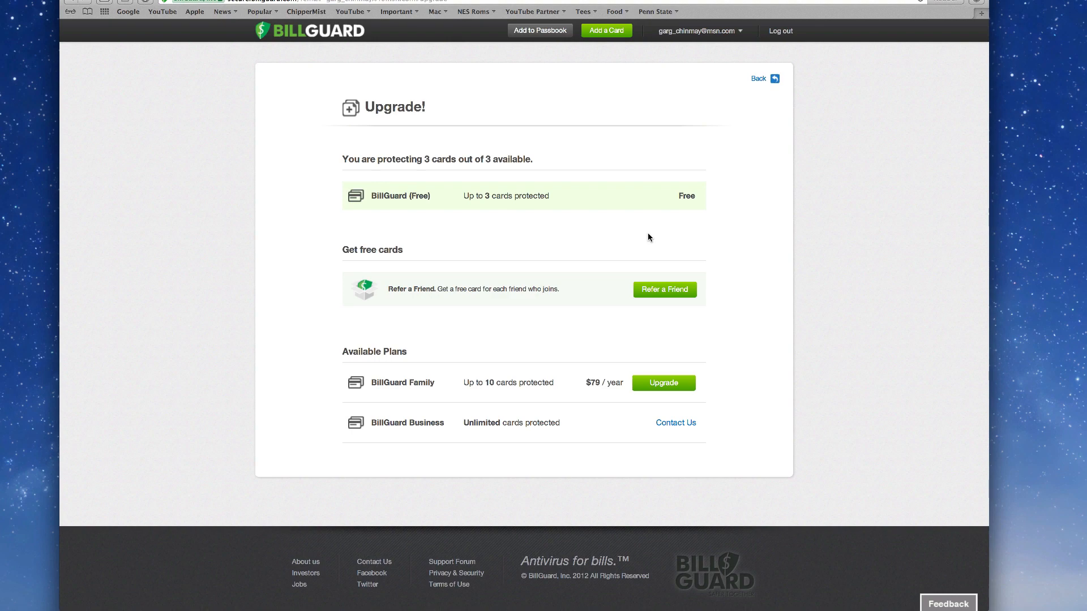
mouse_move(564, 191)
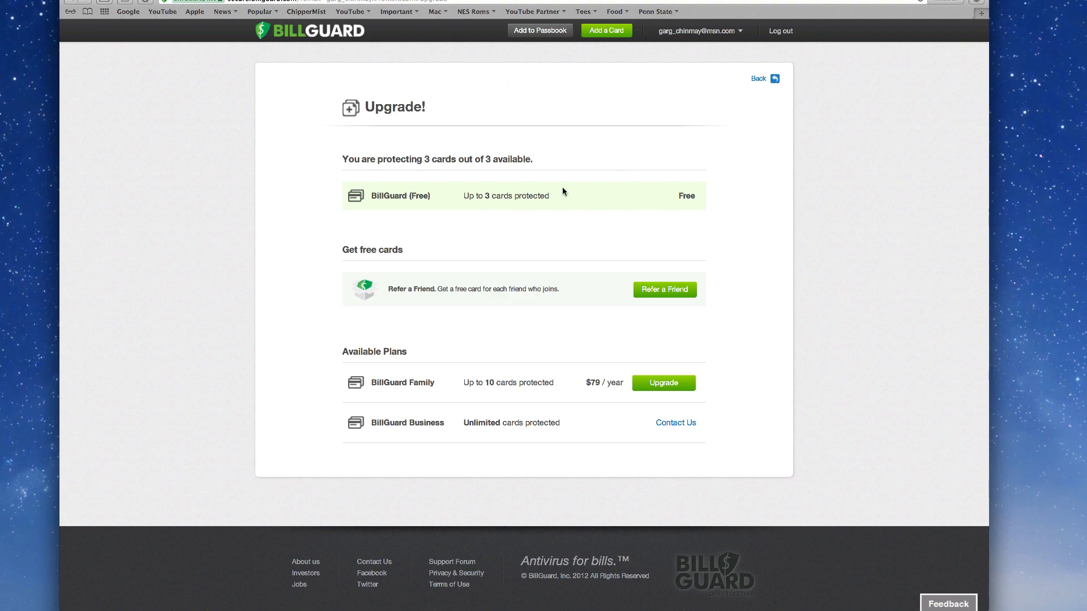
mouse_move(561, 129)
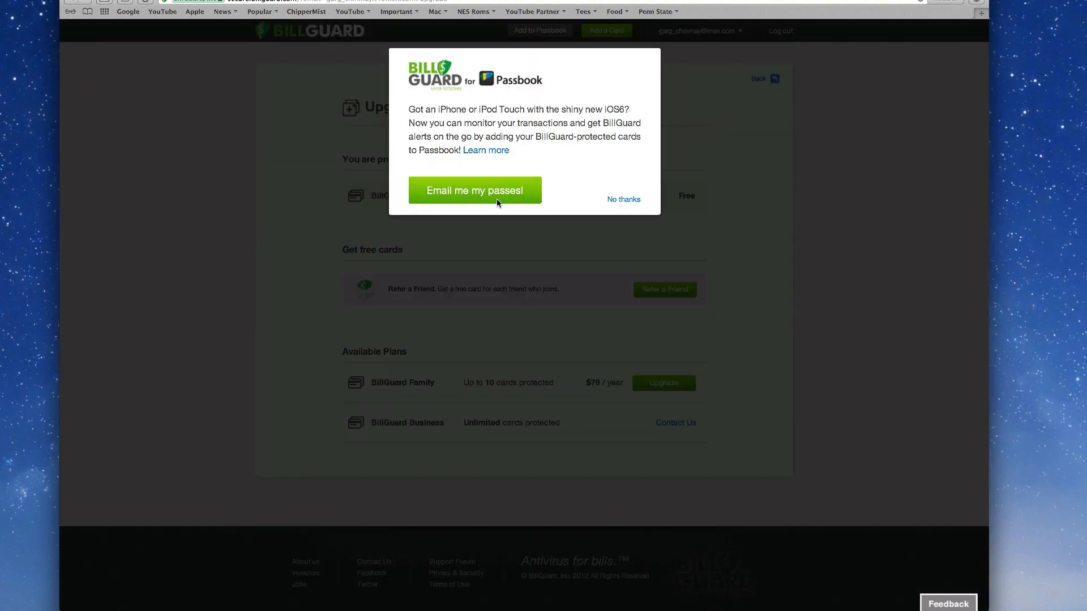
mouse_move(487, 186)
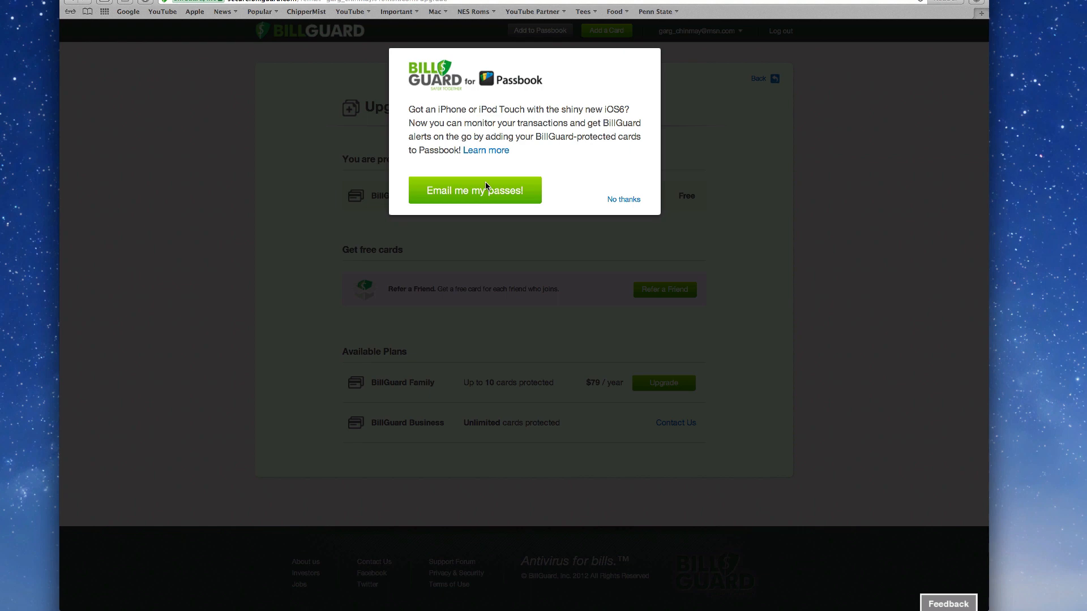
- Request the Passbook passes for the three protected cards by email
left_click(476, 190)
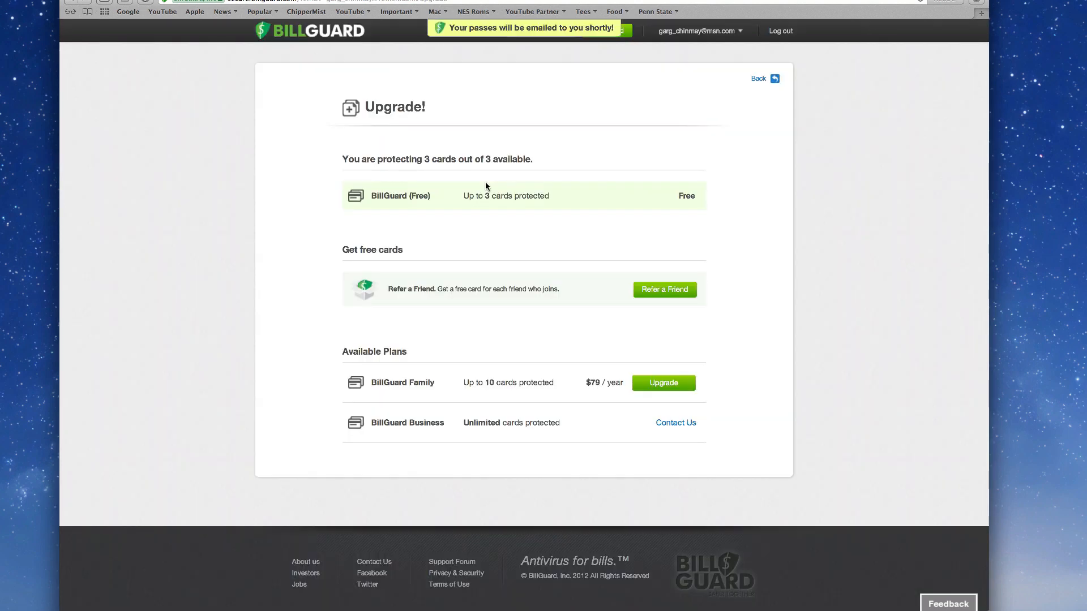